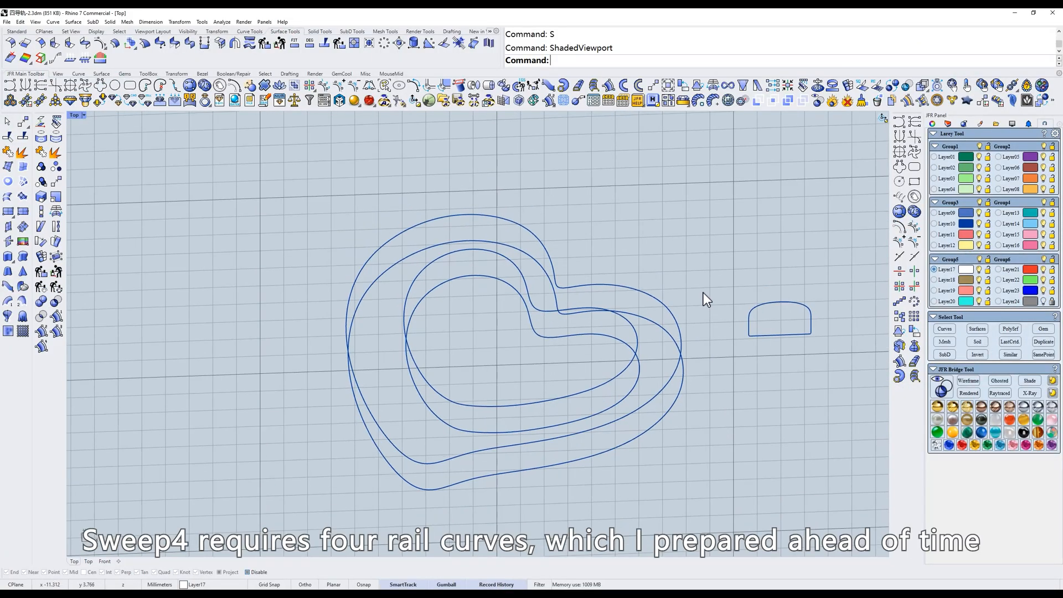
Configure JFR Rail for Sweep4 with the right-hand profile position and confirm to start picking rails.
click(608, 86)
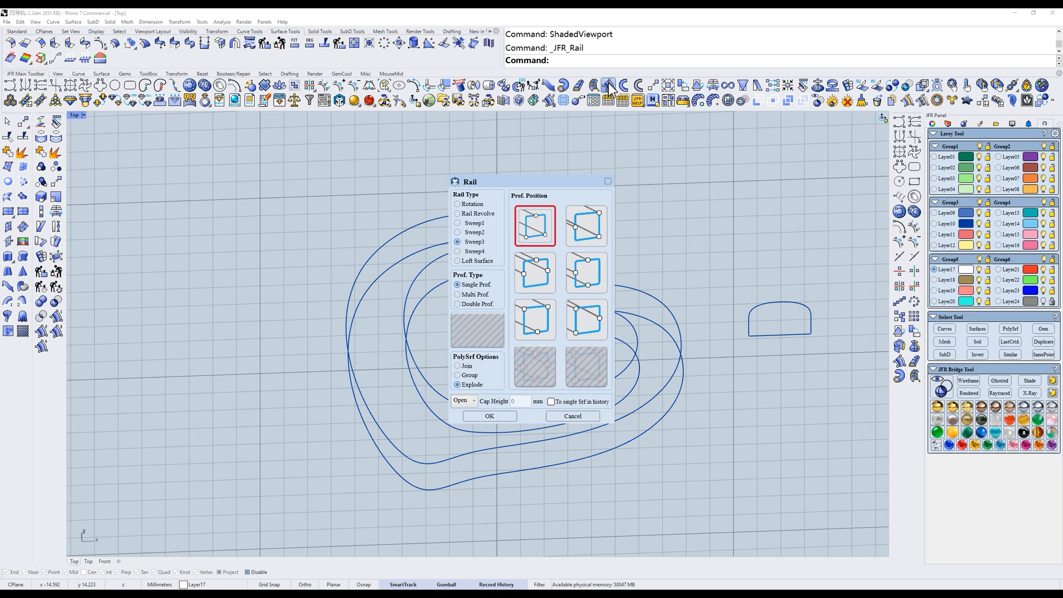
click(458, 252)
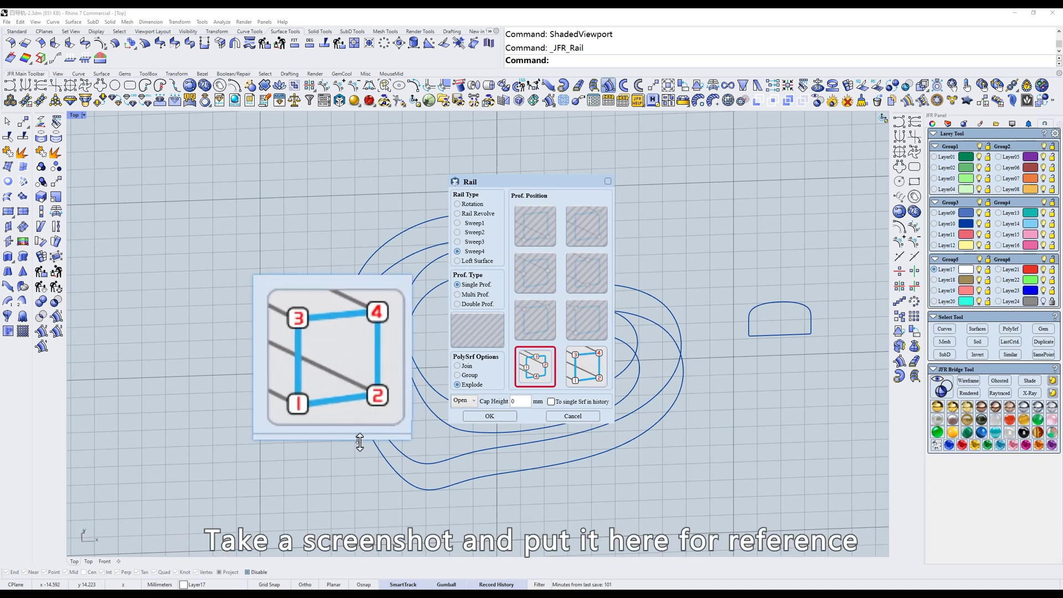
click(586, 367)
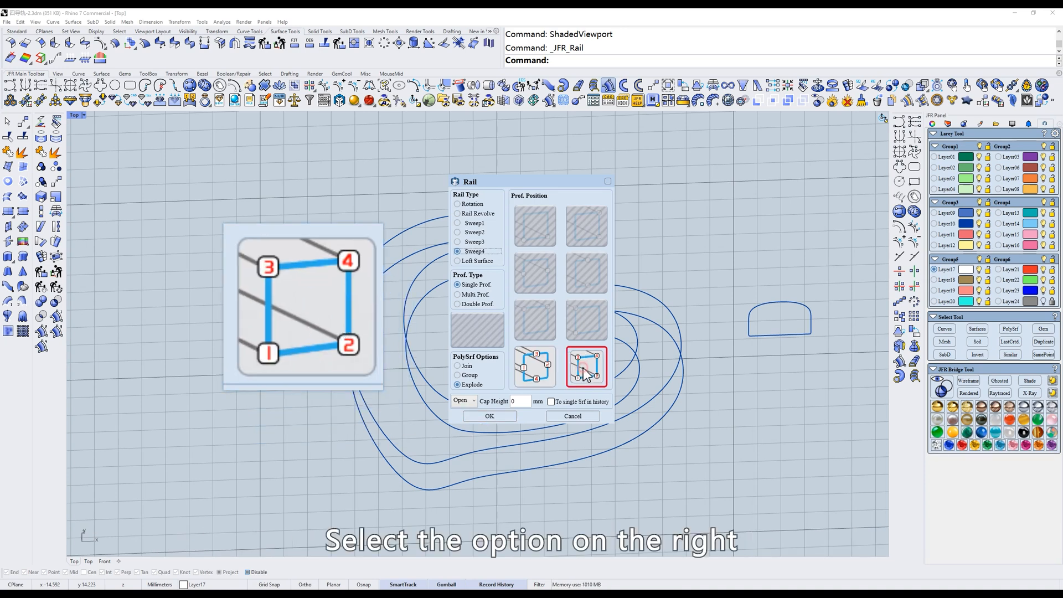
click(488, 415)
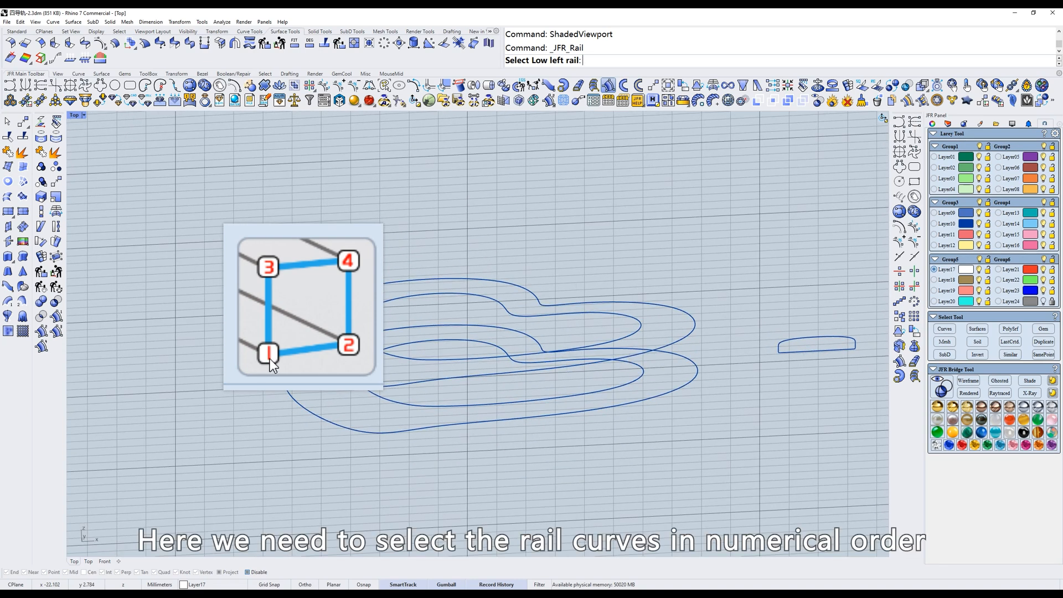
mouse_move(347, 265)
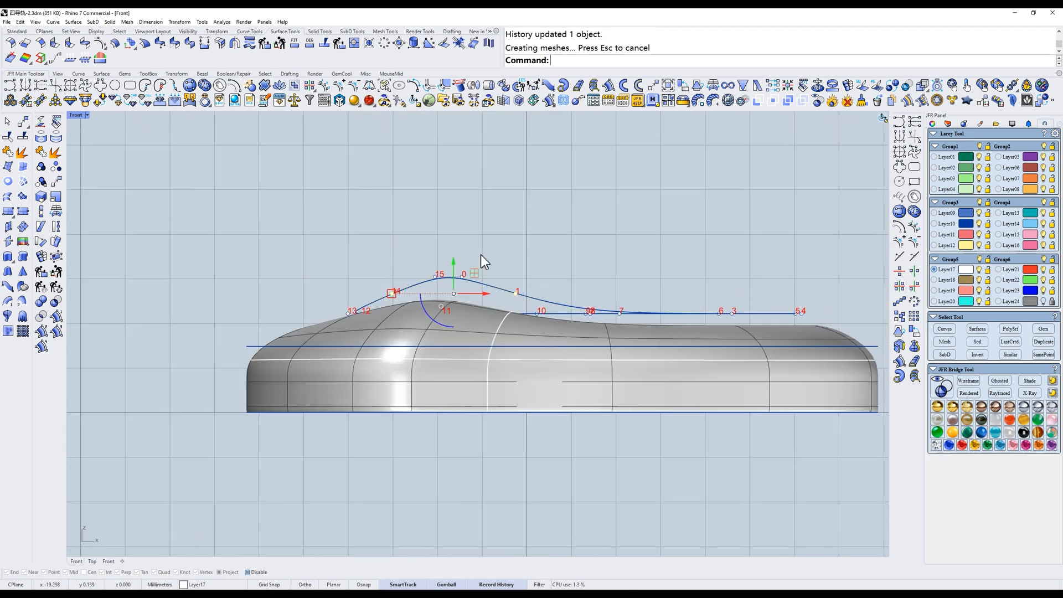
Switch to the Front view to reshape a rail's control points with history on.
text(w)
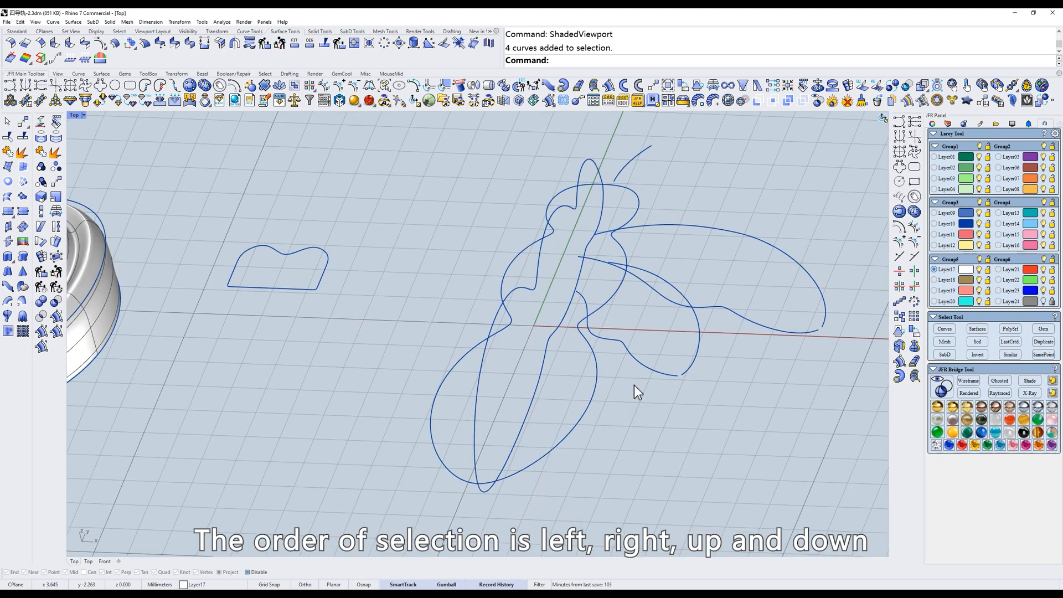
Pick the remaining lobed rails and run Sweep4 with the left profile layout to create the three-lobed body.
click(537, 424)
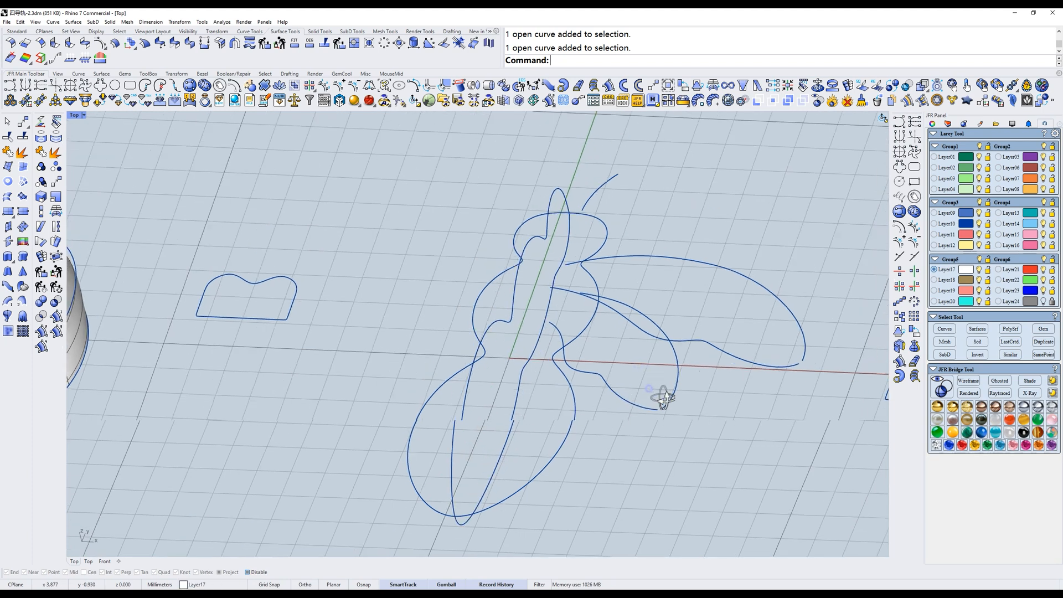
click(651, 100)
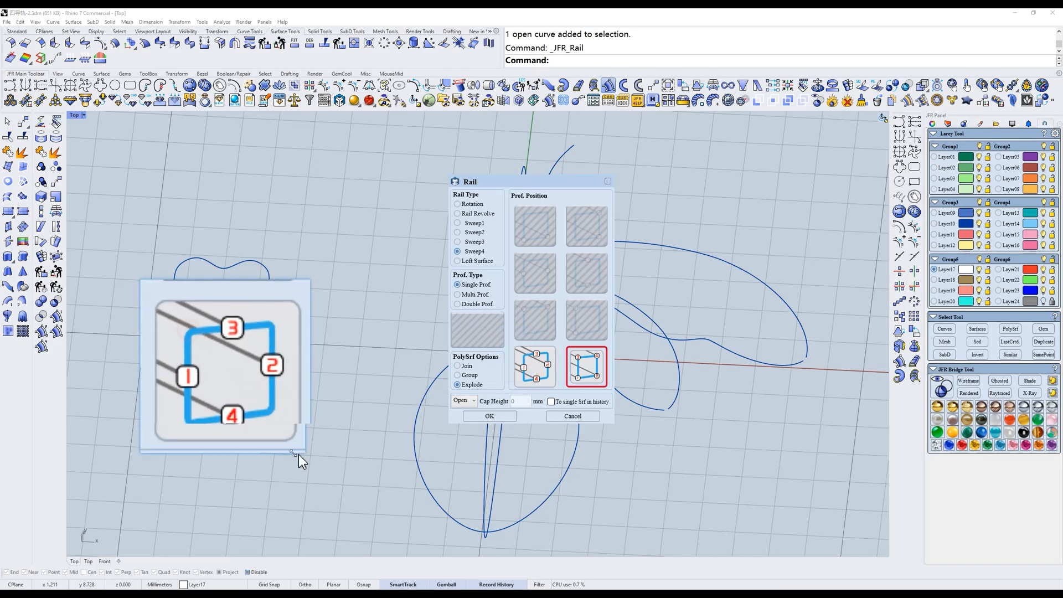
click(534, 367)
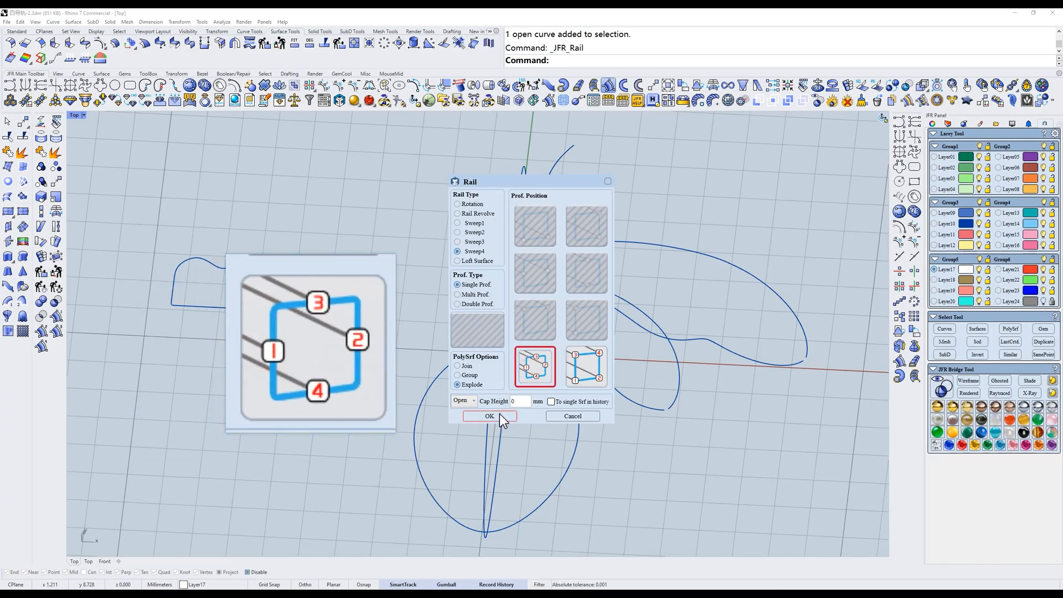
click(489, 415)
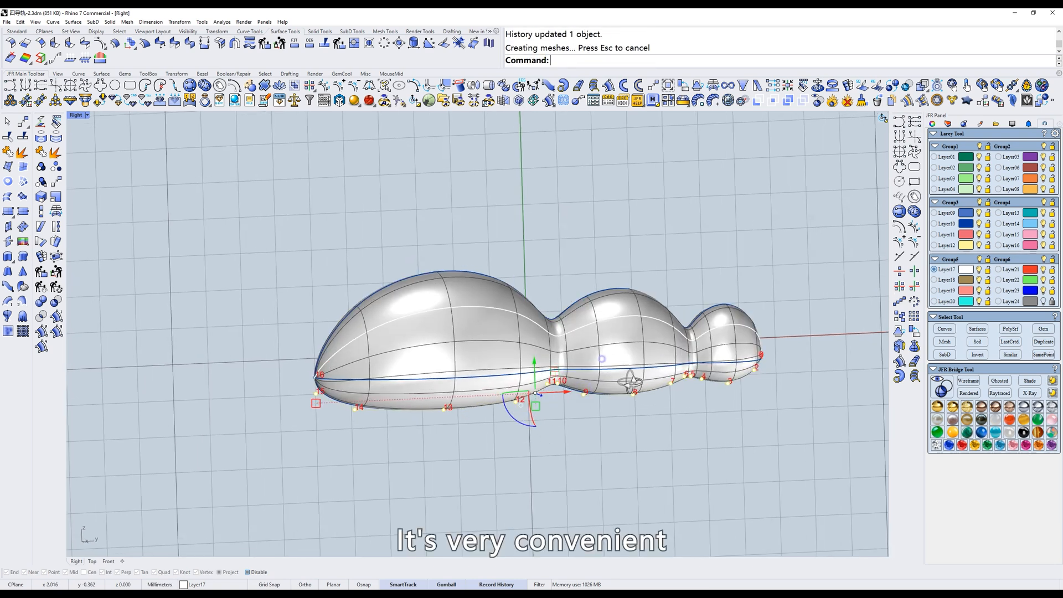
Move a rail control point in Right view so the gourd body updates through history.
click(92, 560)
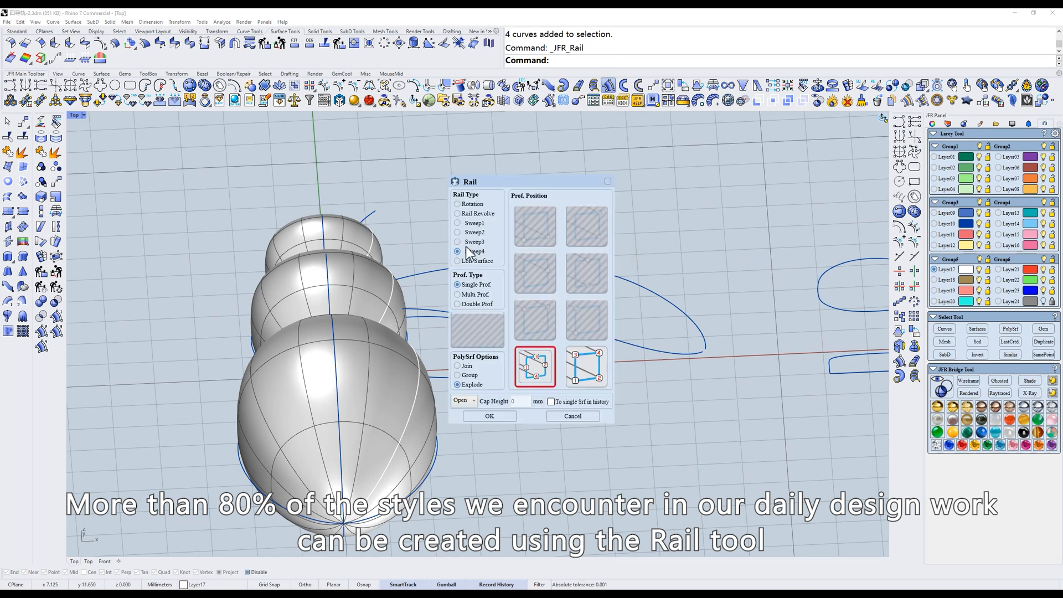
Switch JFR Rail to Sweep2, set the end finish option and sweep the curved stem onto the gourd.
click(458, 232)
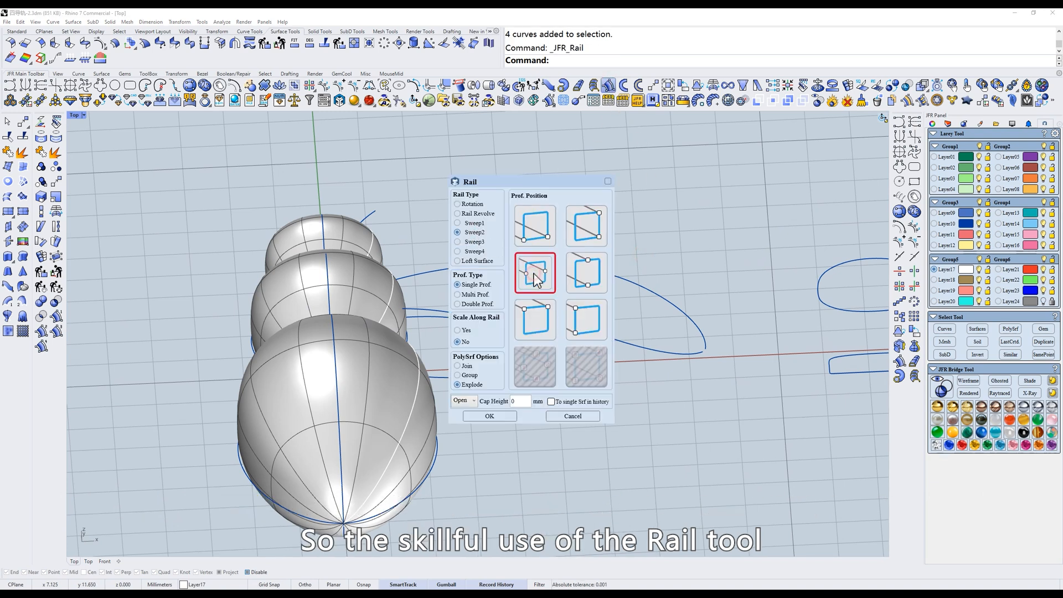
click(463, 400)
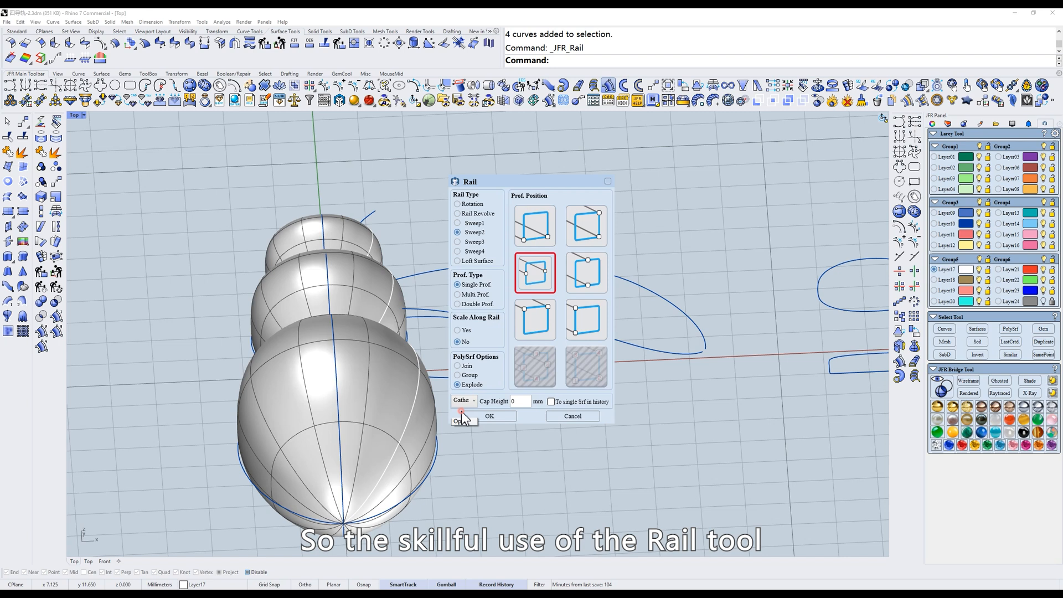
click(488, 415)
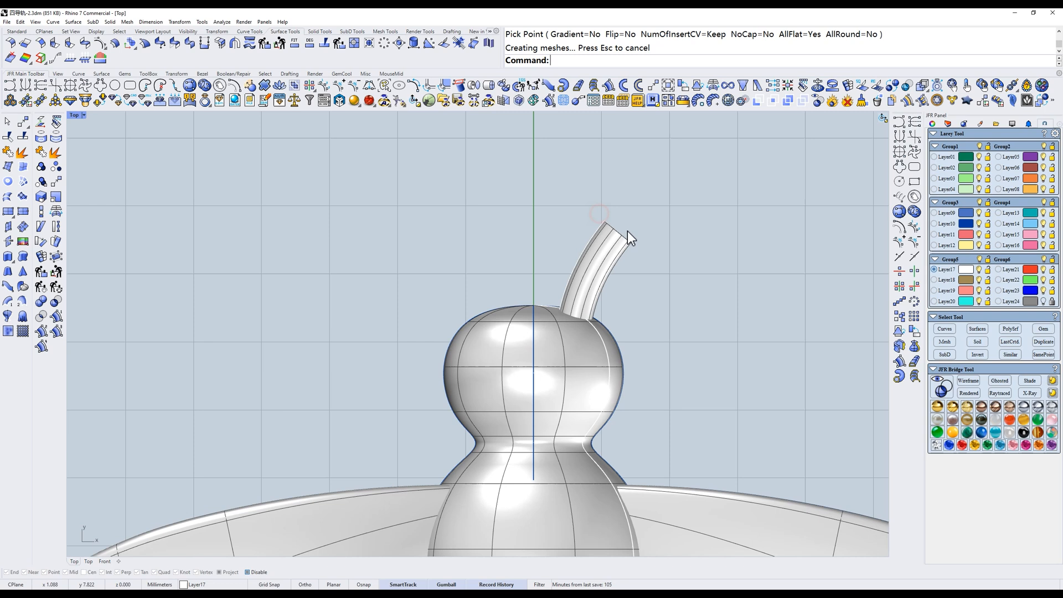
click(616, 231)
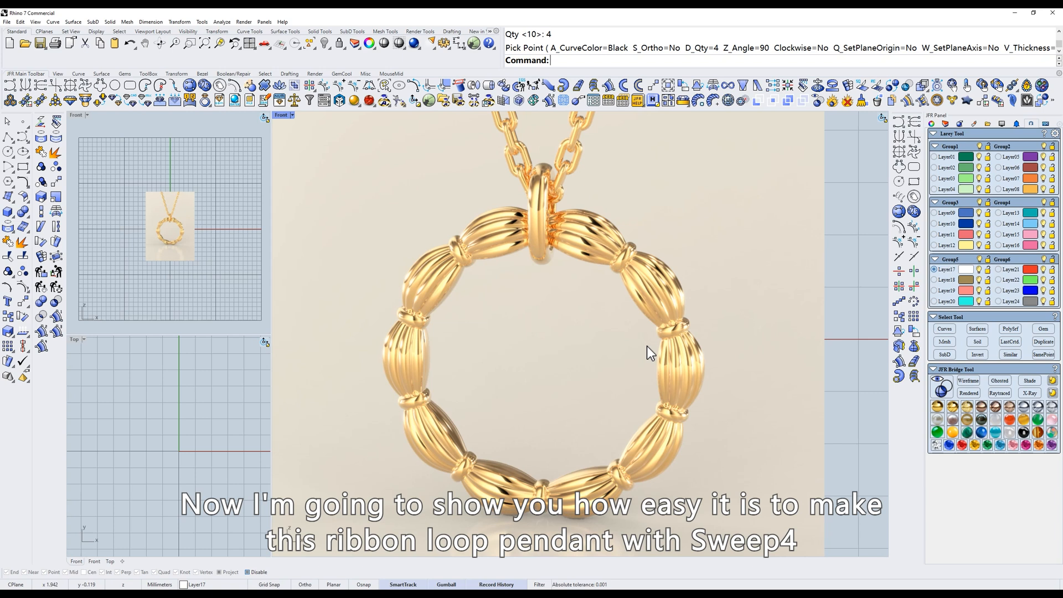
Zoom the pendant reference image in its side viewport beside the empty Front view.
scroll(down, 3)
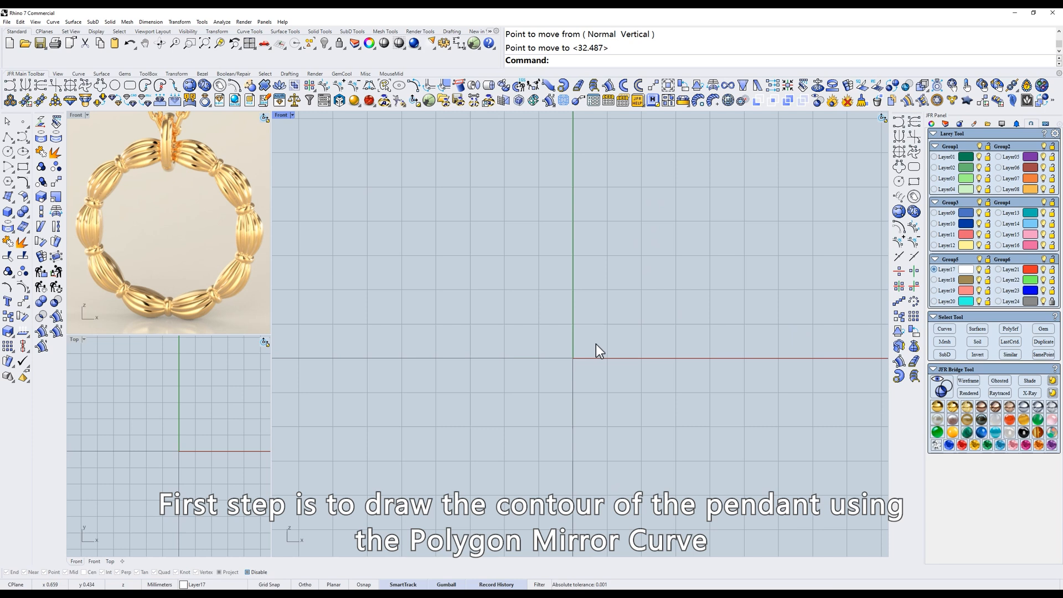
mouse_move(900, 167)
text(10)
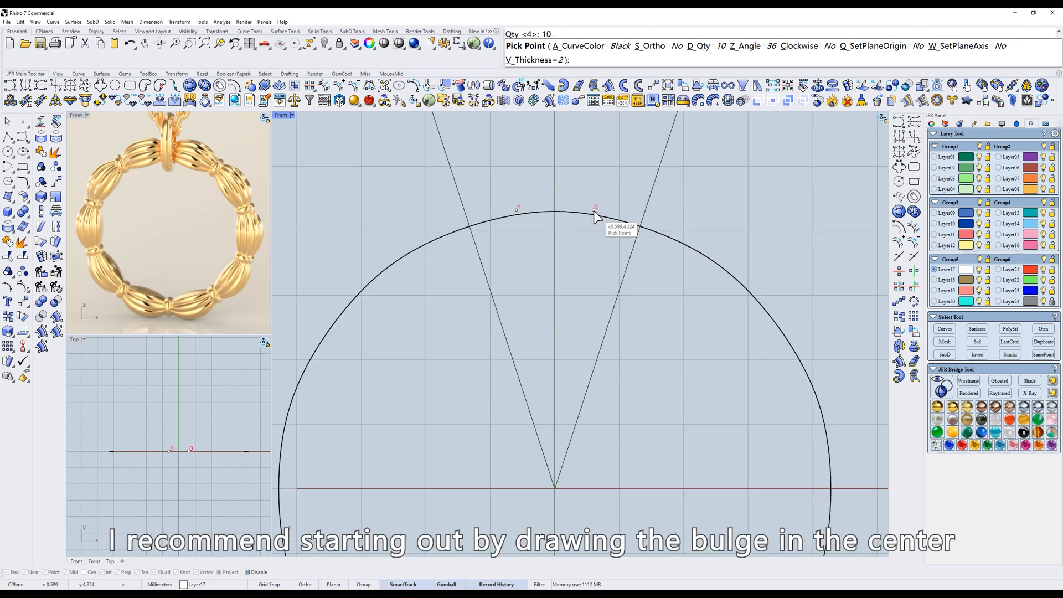
Draw the ten-segment scalloped outer contour with Polygon Mirror Curve and resize it to 15 mm high.
click(596, 208)
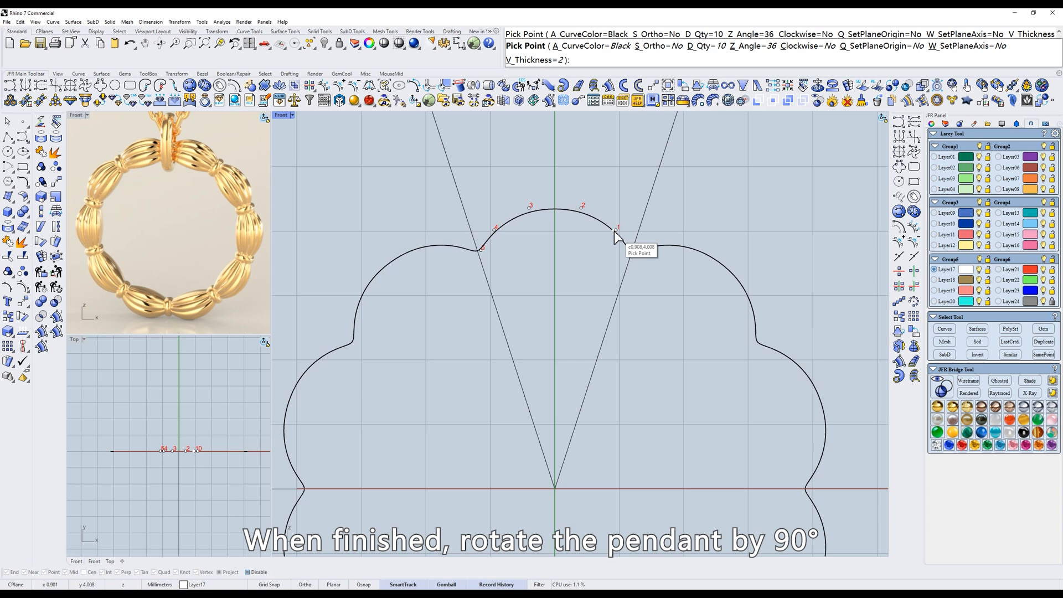
click(617, 237)
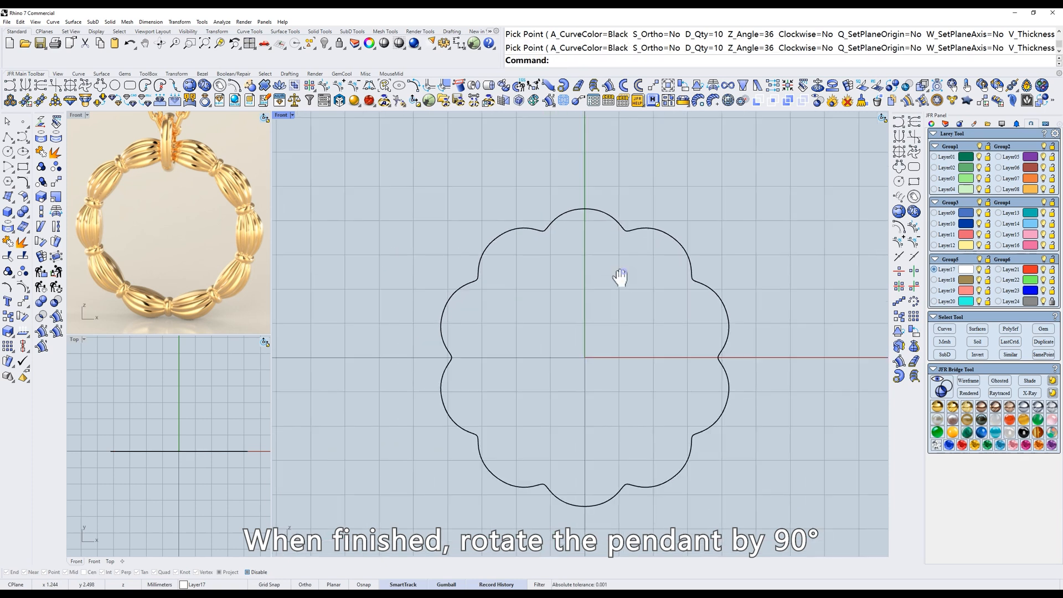
click(594, 101)
text(15.000)
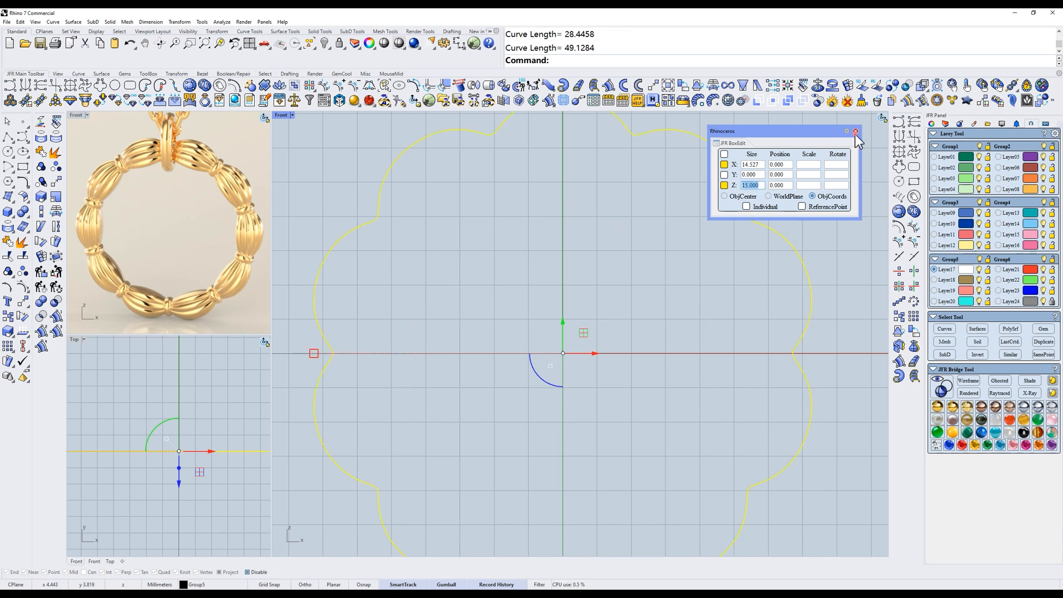
click(856, 130)
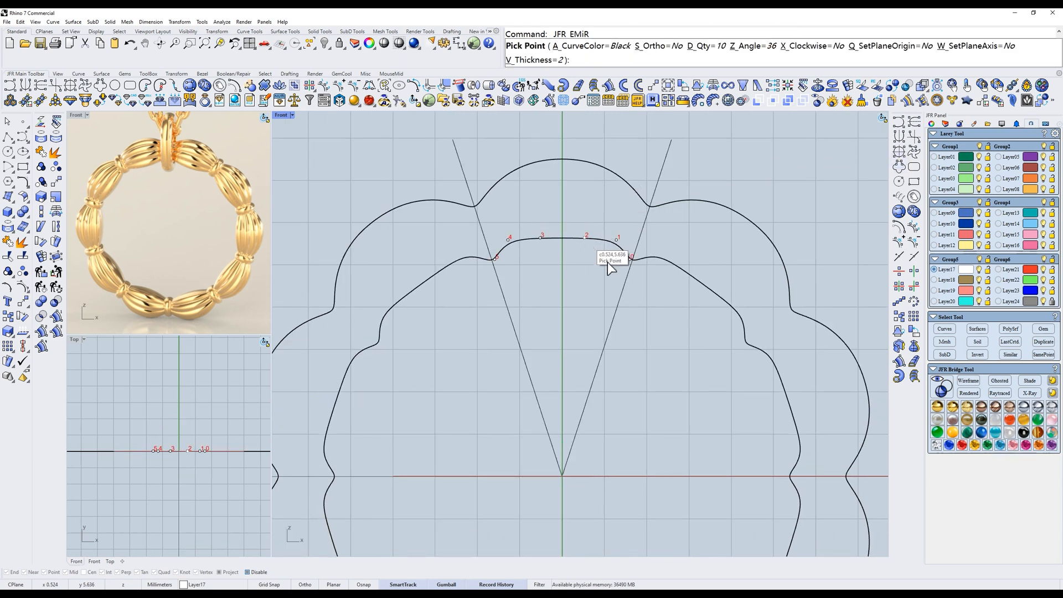
Place points for the inner scalloped curve with flatter, gentler lobes.
click(616, 240)
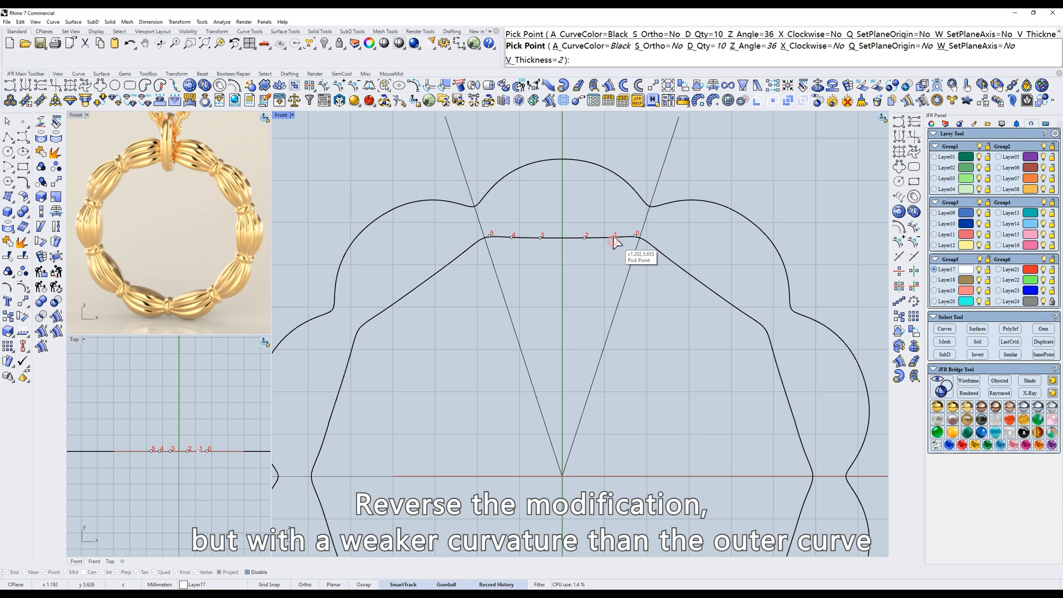
click(614, 239)
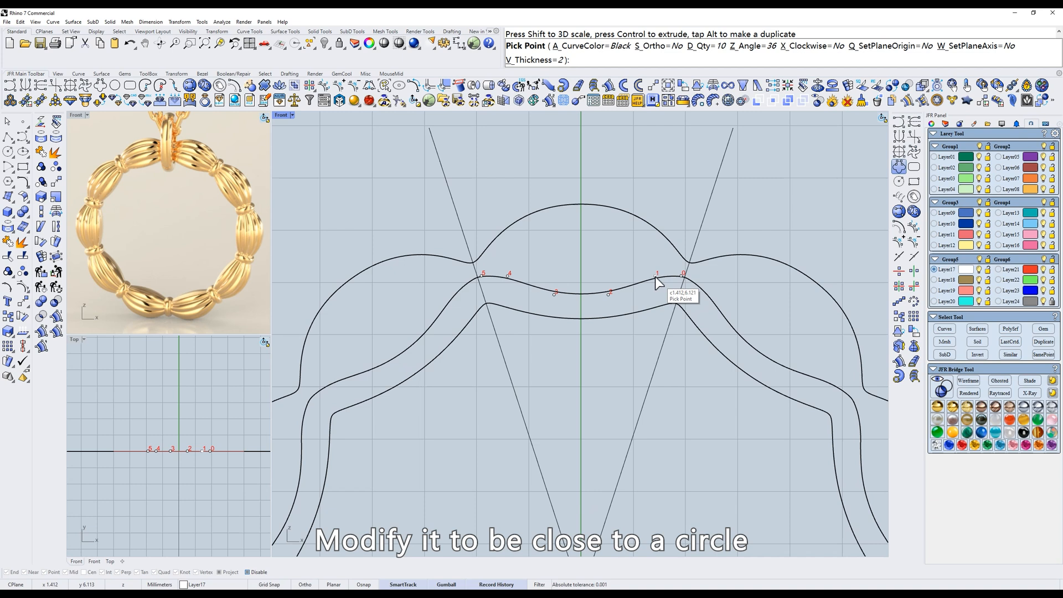
Place a point shaping the innermost curve's lobes into a near-circle.
click(657, 282)
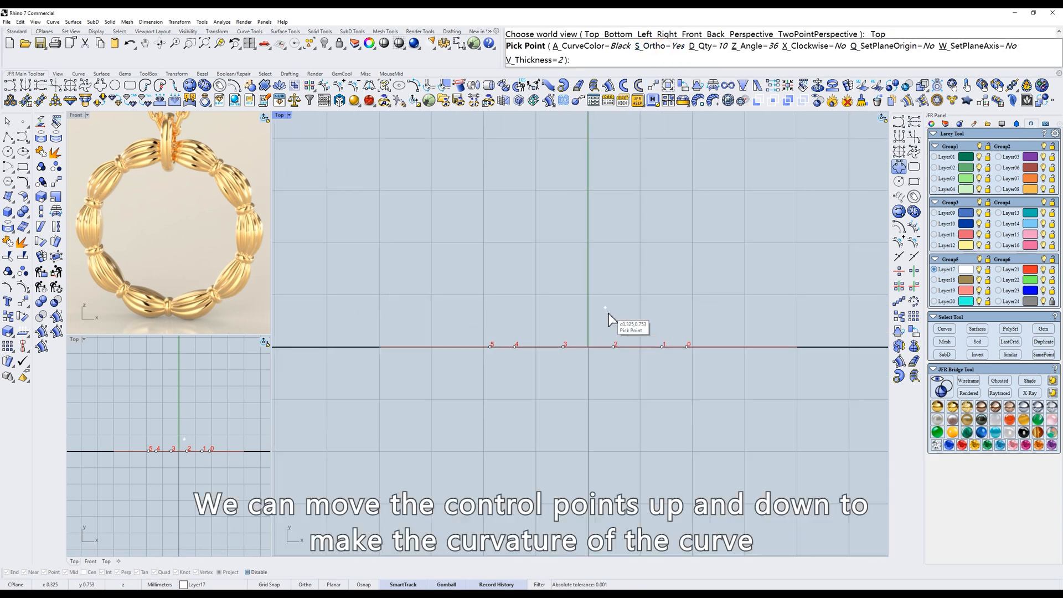
Drag a curve control point in Top view to give the contour a wavy profile.
click(668, 348)
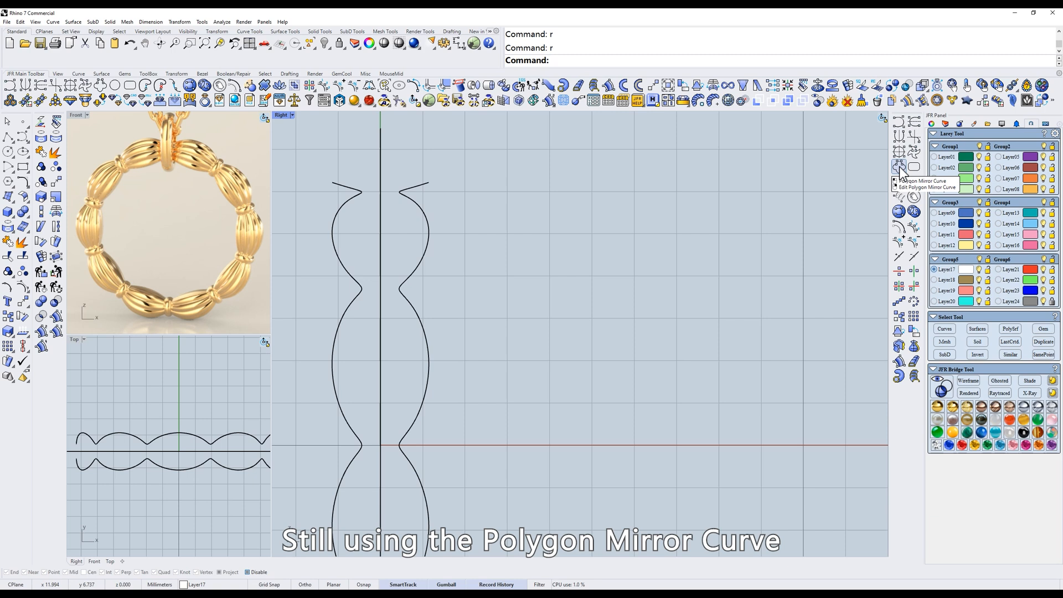
Adjust the scalloped profile's lobe points with JFR_DGr and confirm the reshaped cross-section.
click(899, 167)
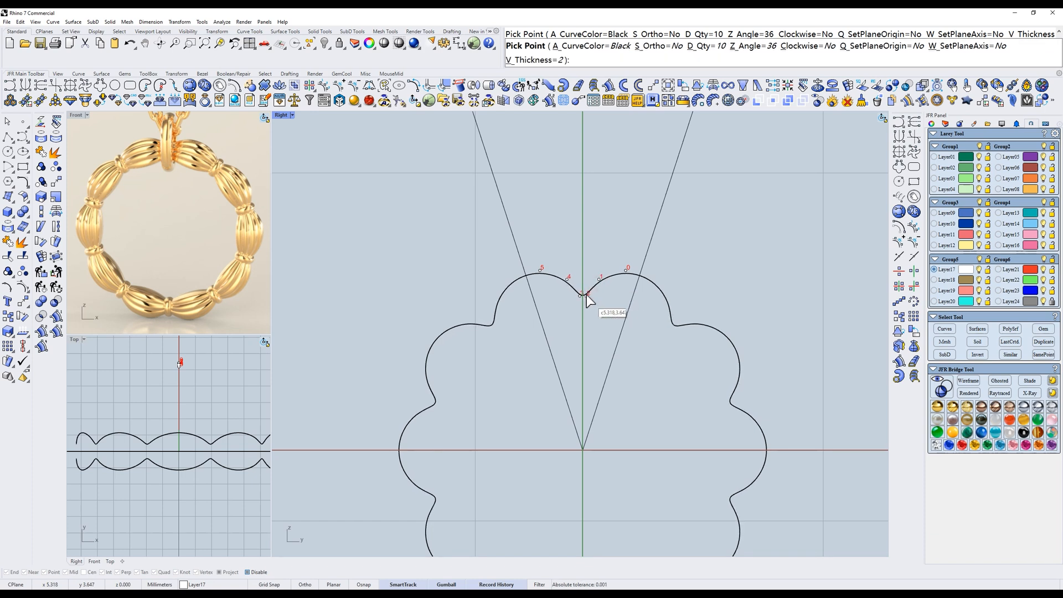
click(581, 295)
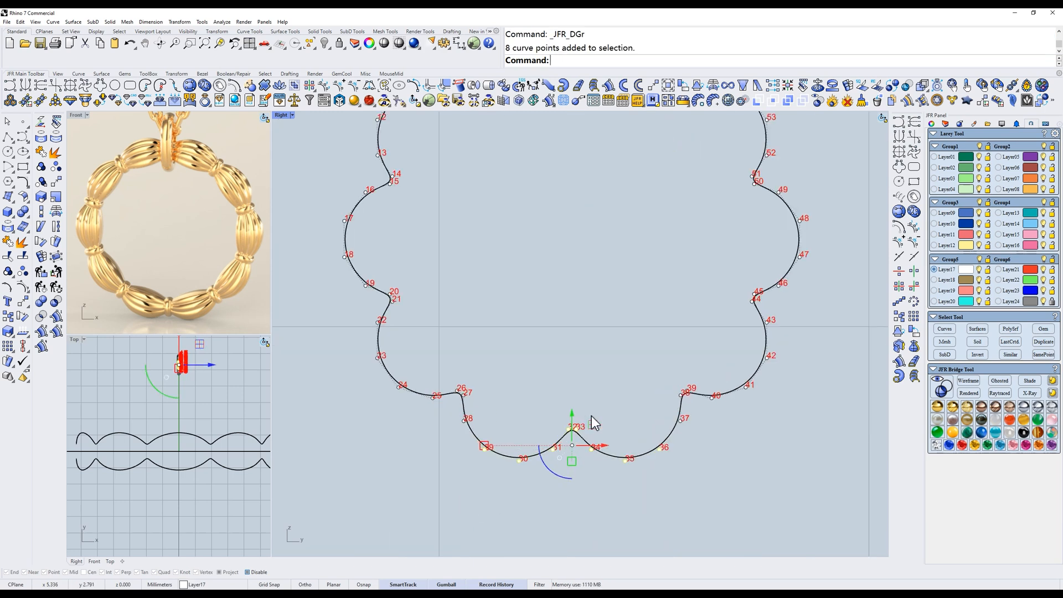
key(Delete)
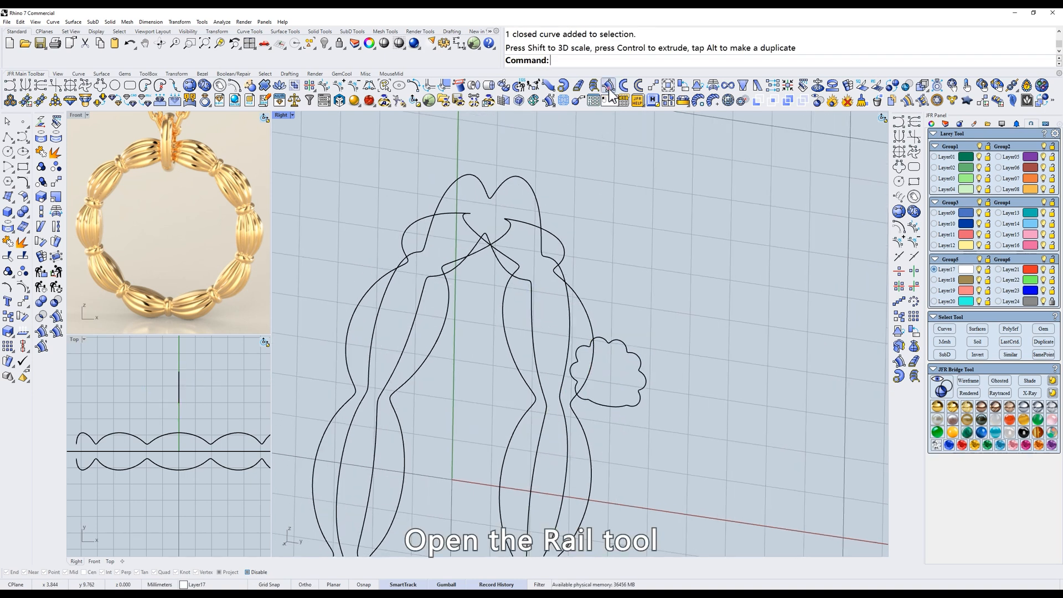
Run JFR Rail as Sweep4 with the first profile position, using the wavy rails and the scalloped profile.
click(608, 85)
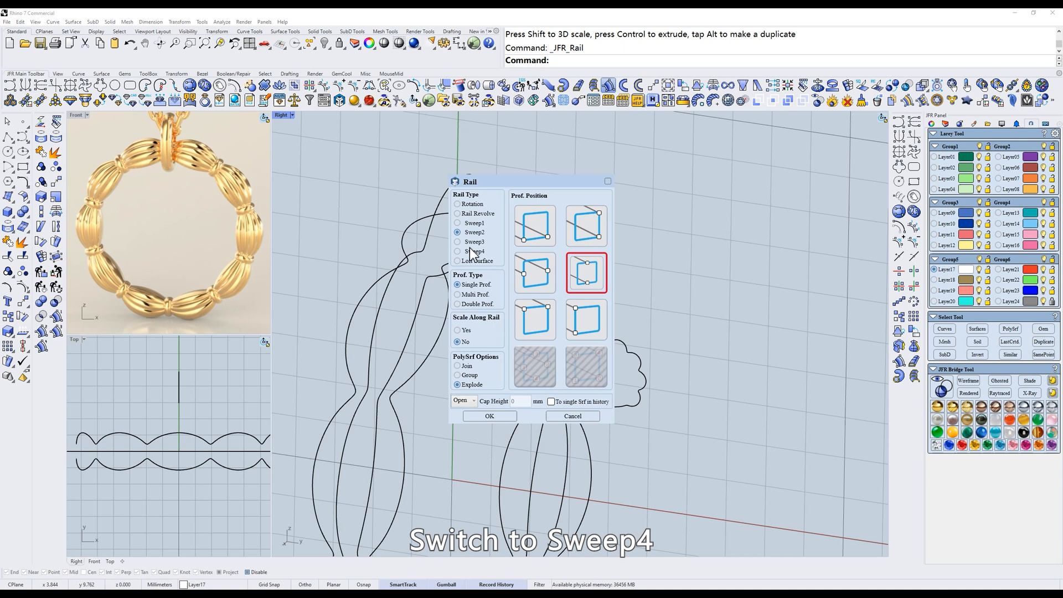
click(458, 251)
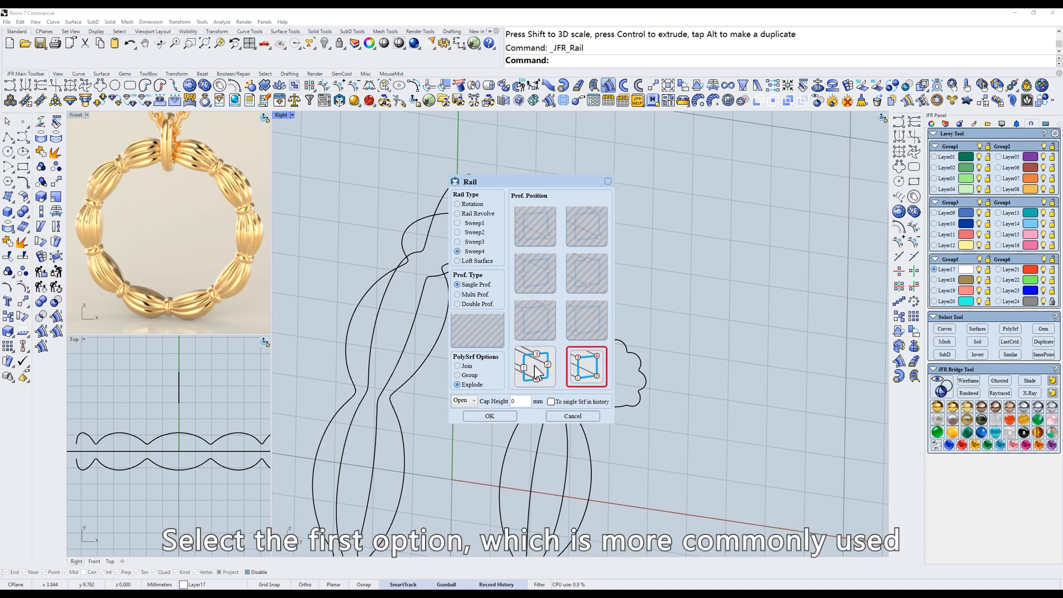
click(489, 415)
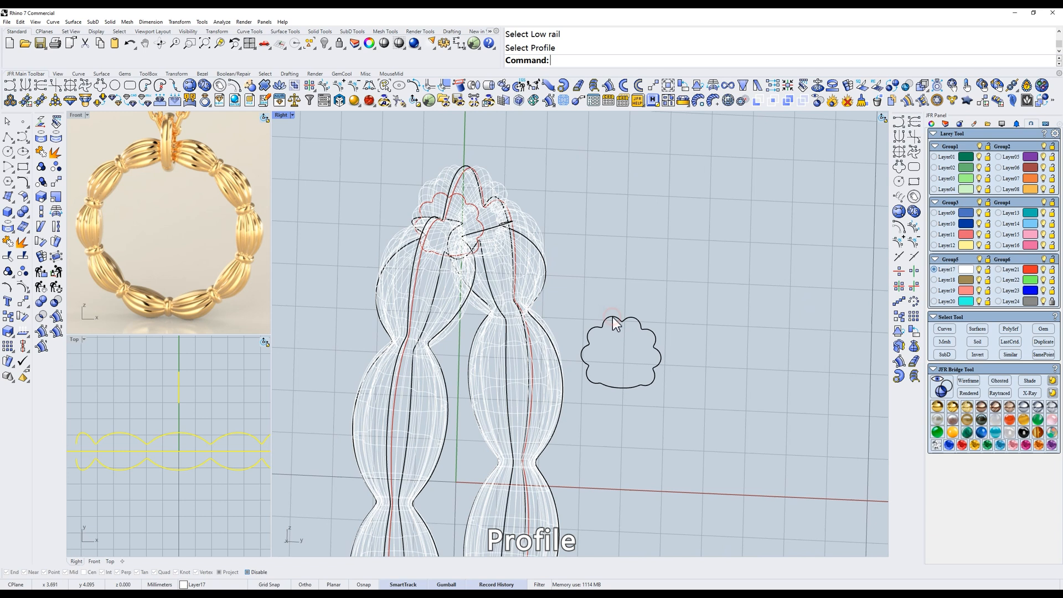
click(1029, 394)
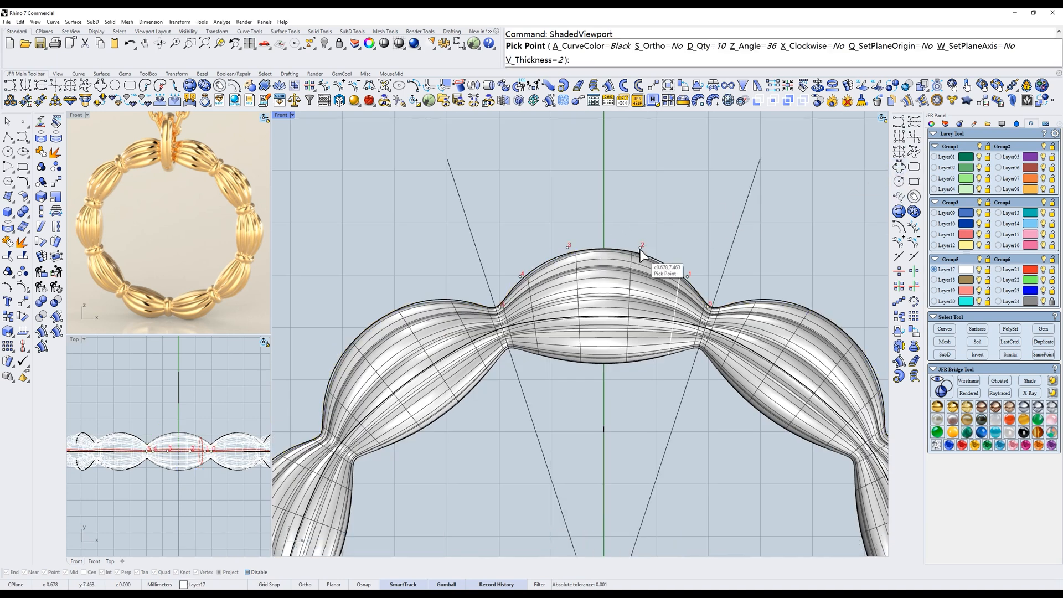
mouse_move(684, 281)
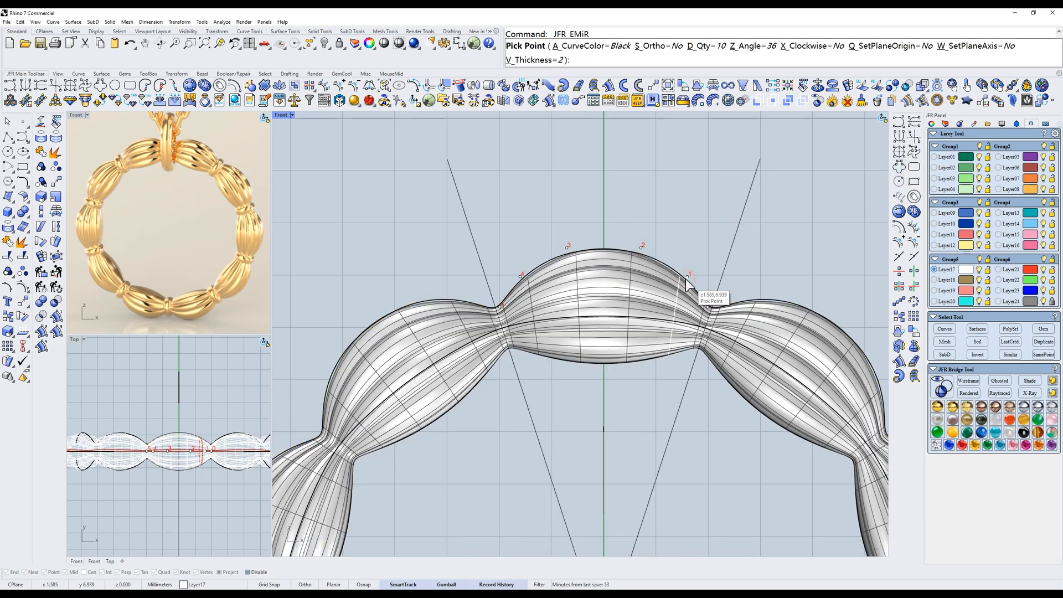
Draw a mirrored JFR_EMiR curve tracing the top bulge of the ribbon in the Front view.
click(688, 278)
text(r)
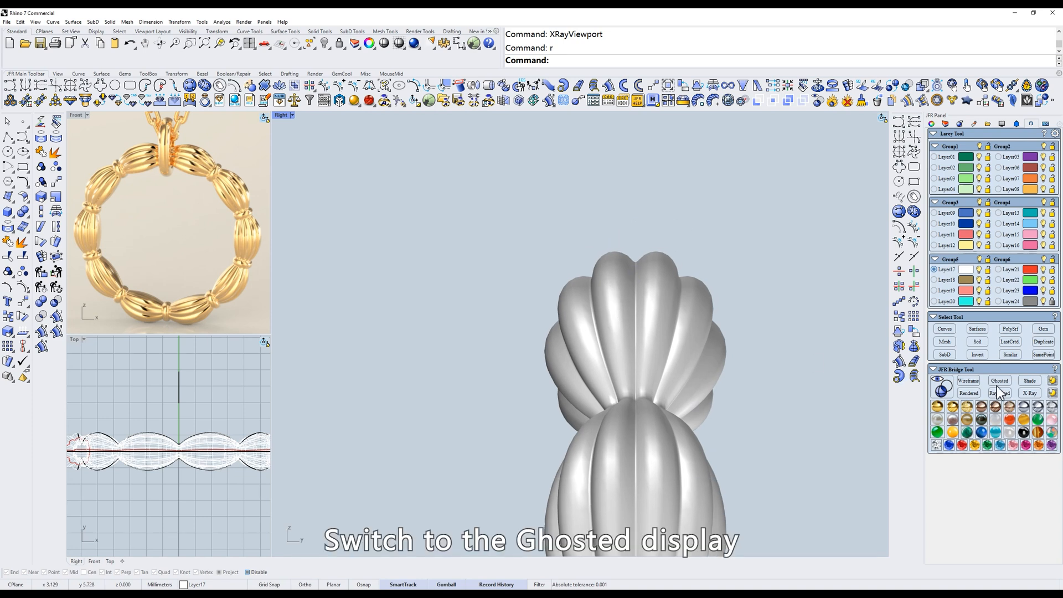
In Ghosted display, draw a closed curve around the pinch and round its upper corner.
click(1000, 380)
text(d)
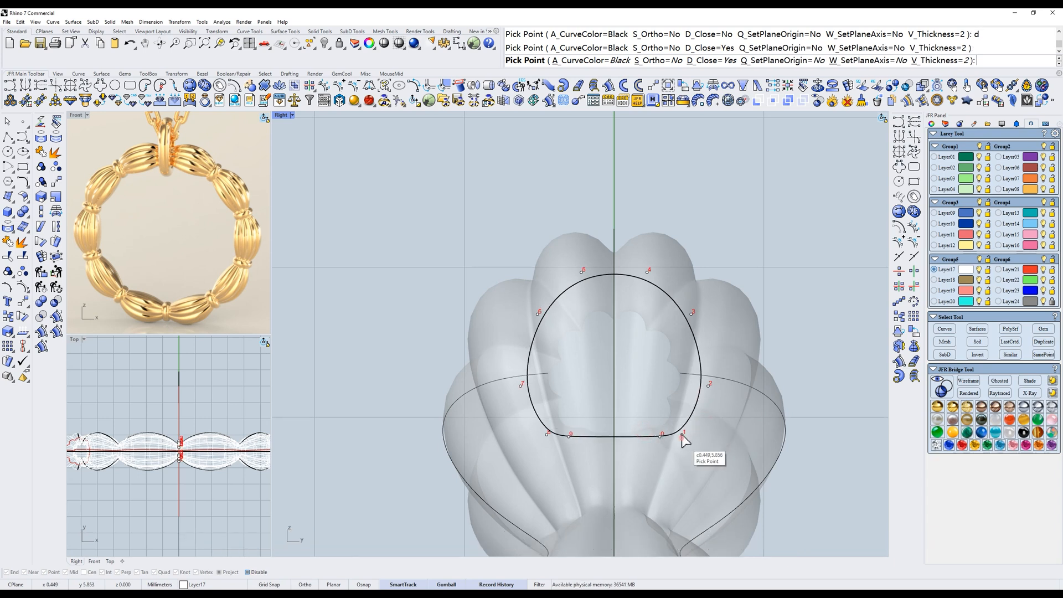
click(684, 437)
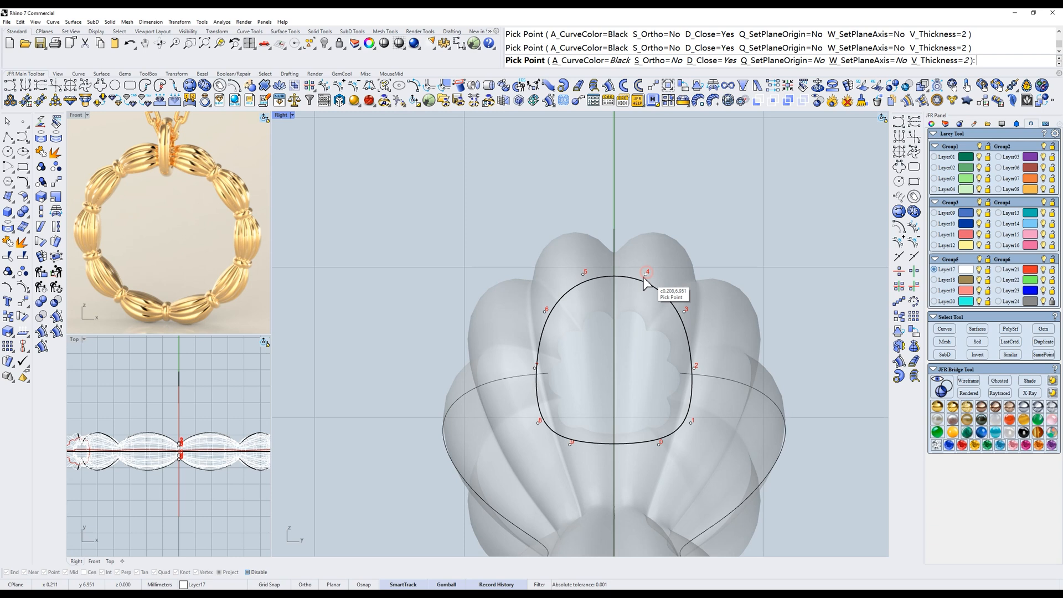
mouse_move(536, 373)
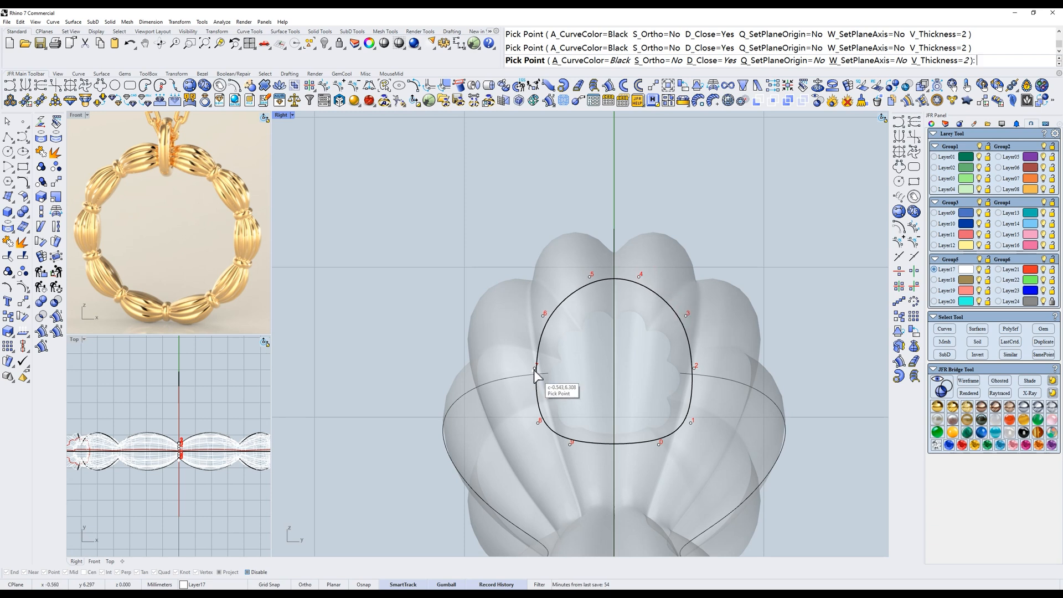
mouse_move(587, 288)
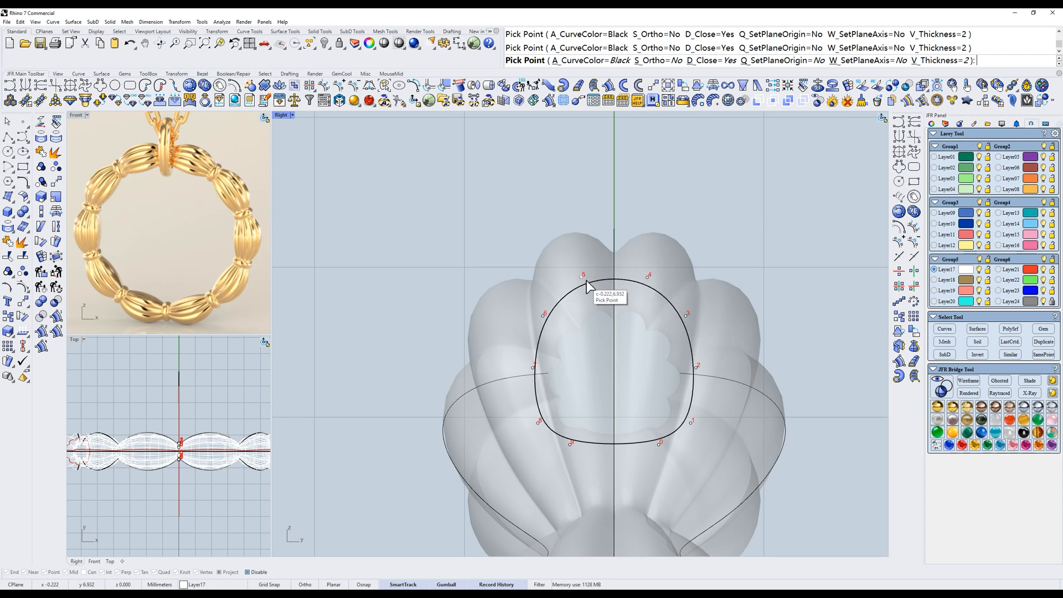
click(968, 380)
text(S)
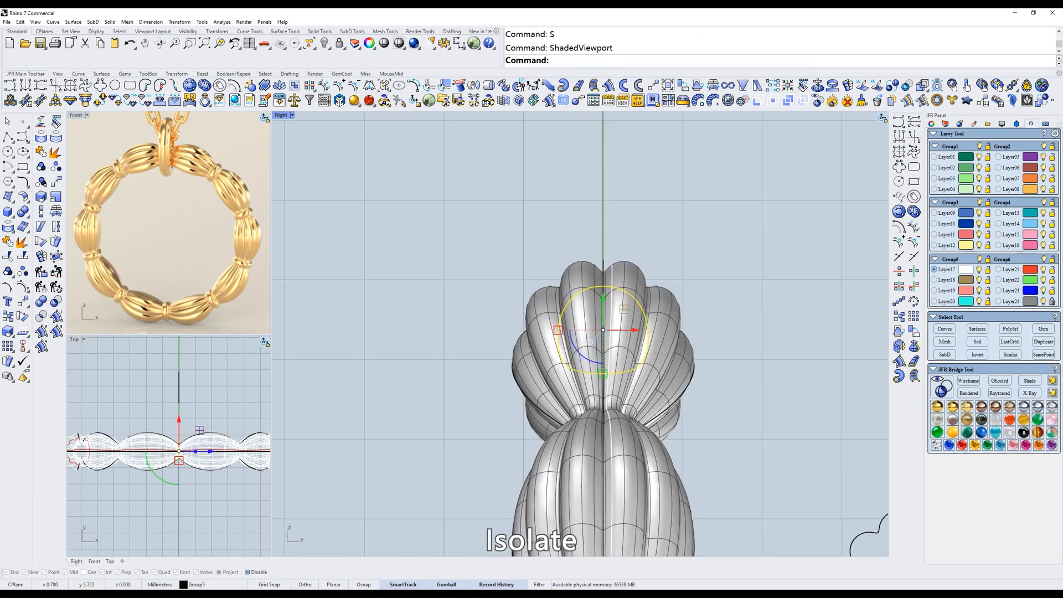
Hide everything except the rounded closed curve to isolate it.
key(ctrl+z)
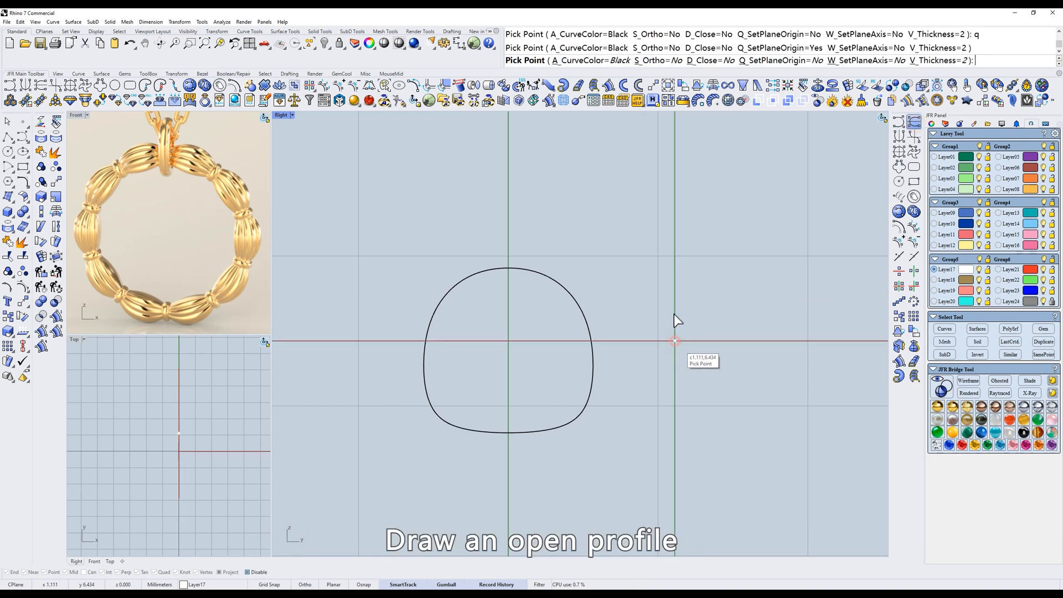
mouse_move(678, 306)
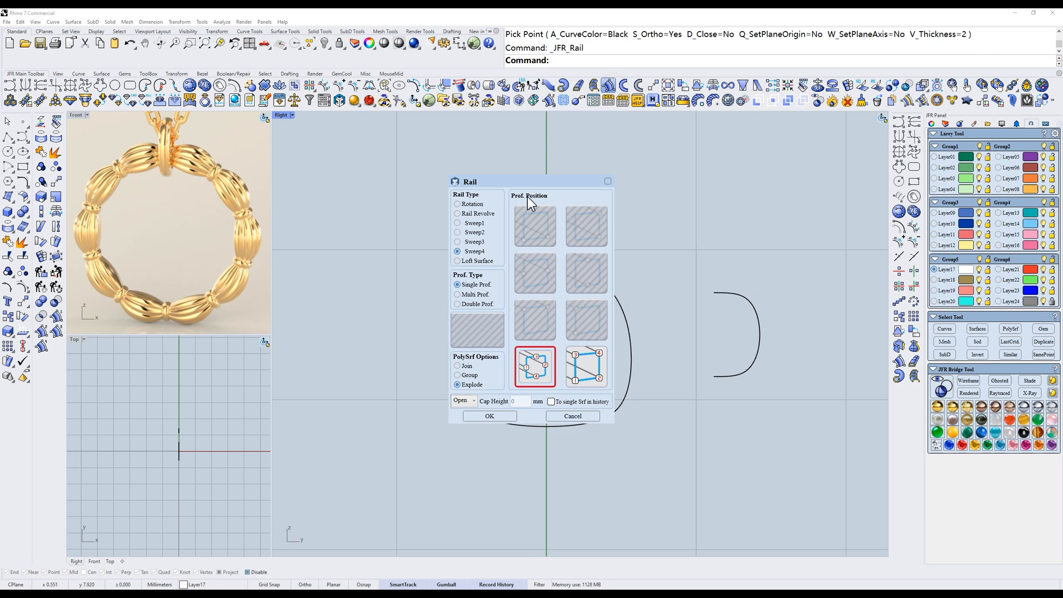
Rail Revolve the arched profile around the rounded curve with centre position and RailCenter rotation axis.
click(457, 214)
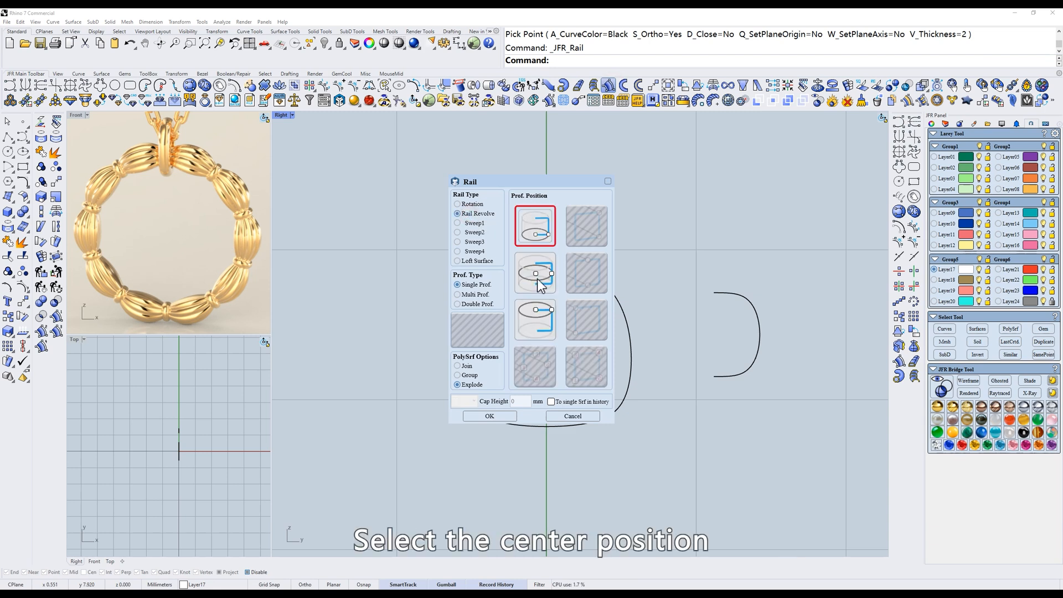
click(488, 415)
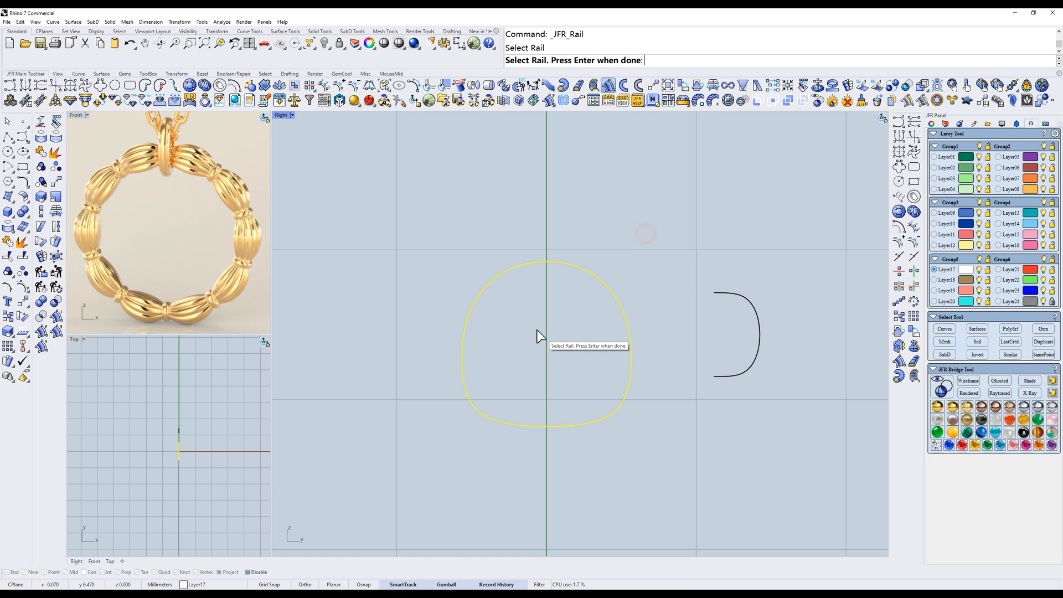
click(540, 336)
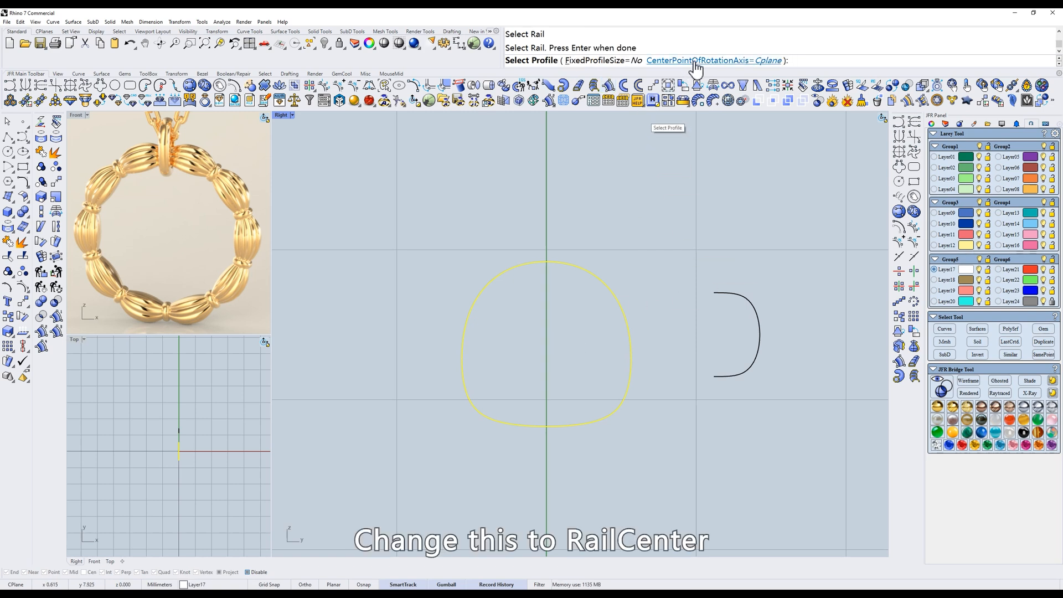
click(704, 60)
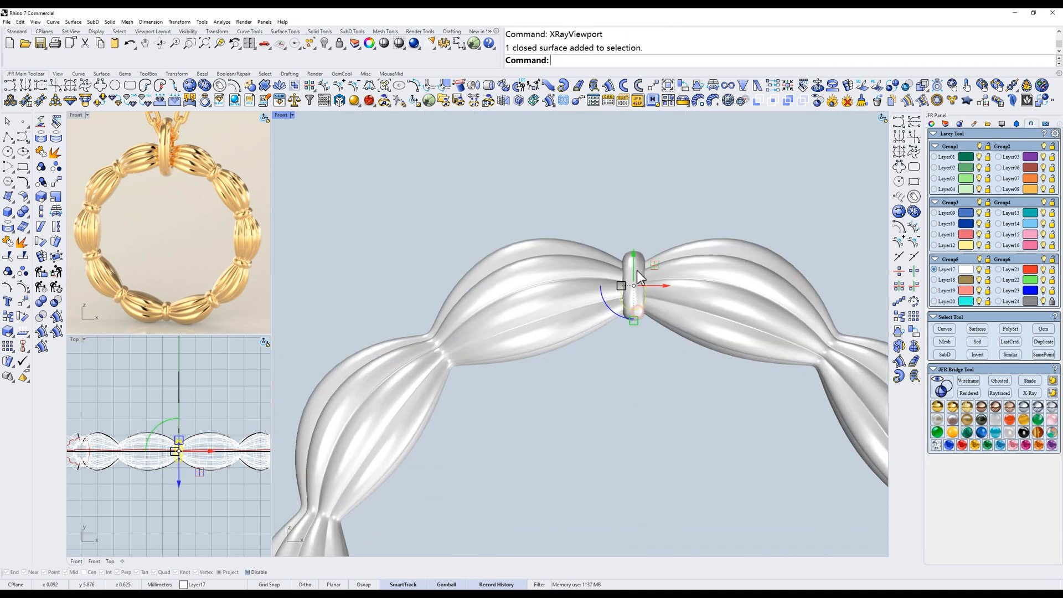
text(w)
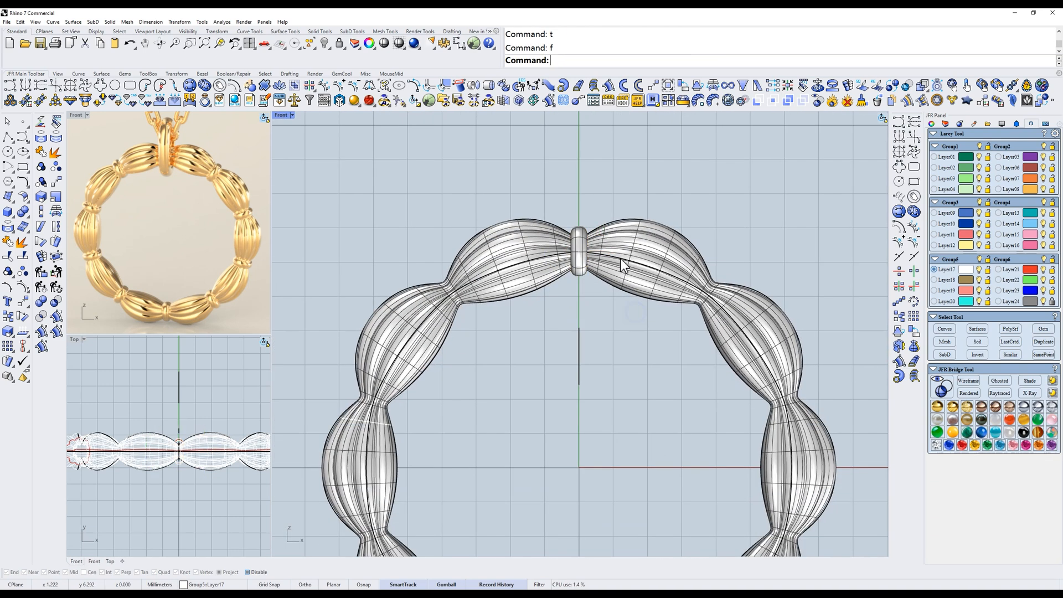
click(579, 252)
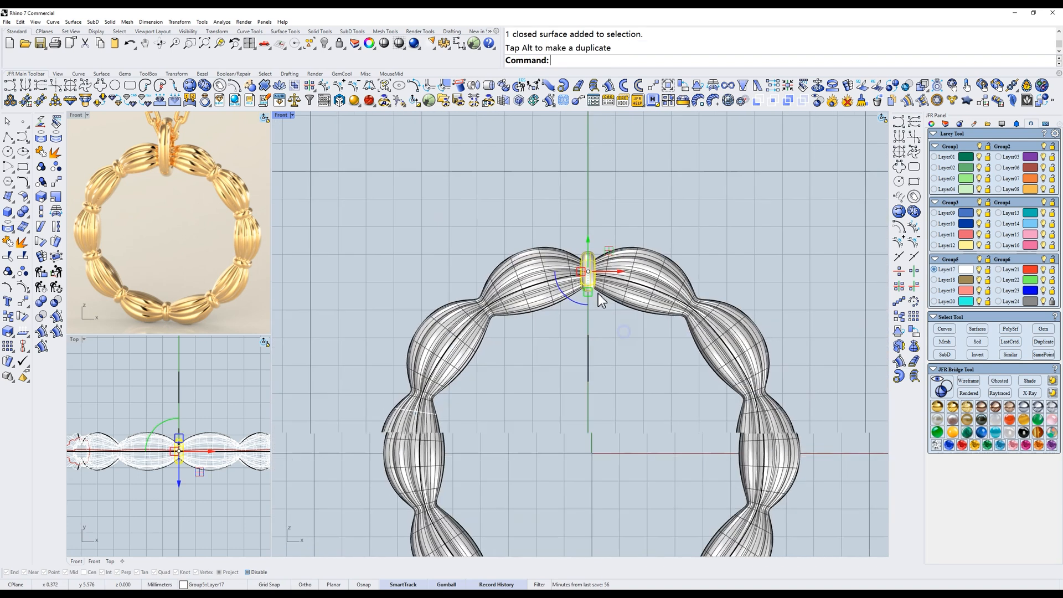
click(310, 100)
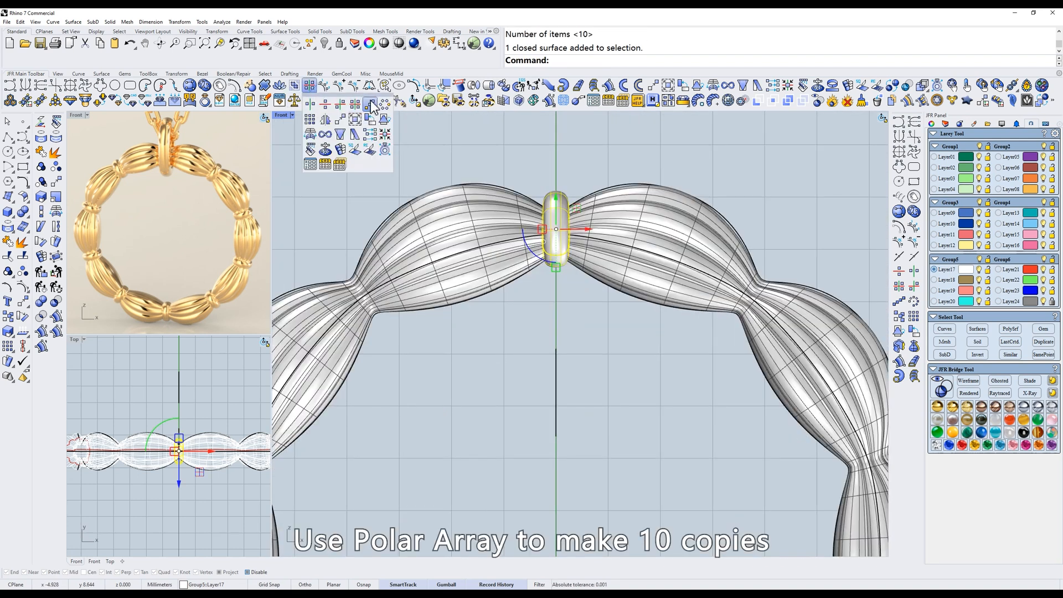
Polar-array the knot band about the loop centre into 10 copies over 360°.
click(370, 107)
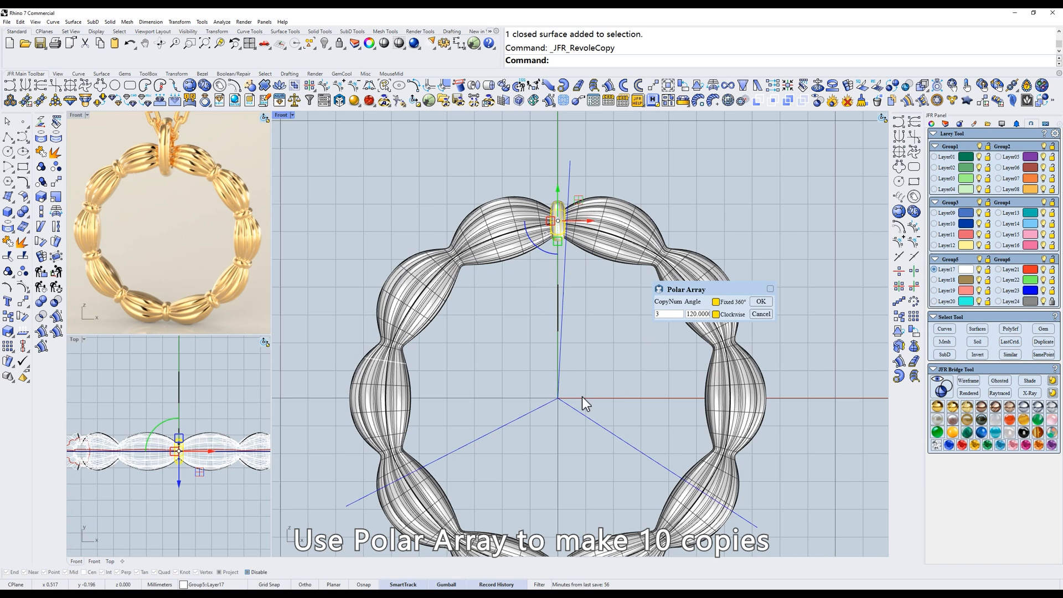
click(760, 301)
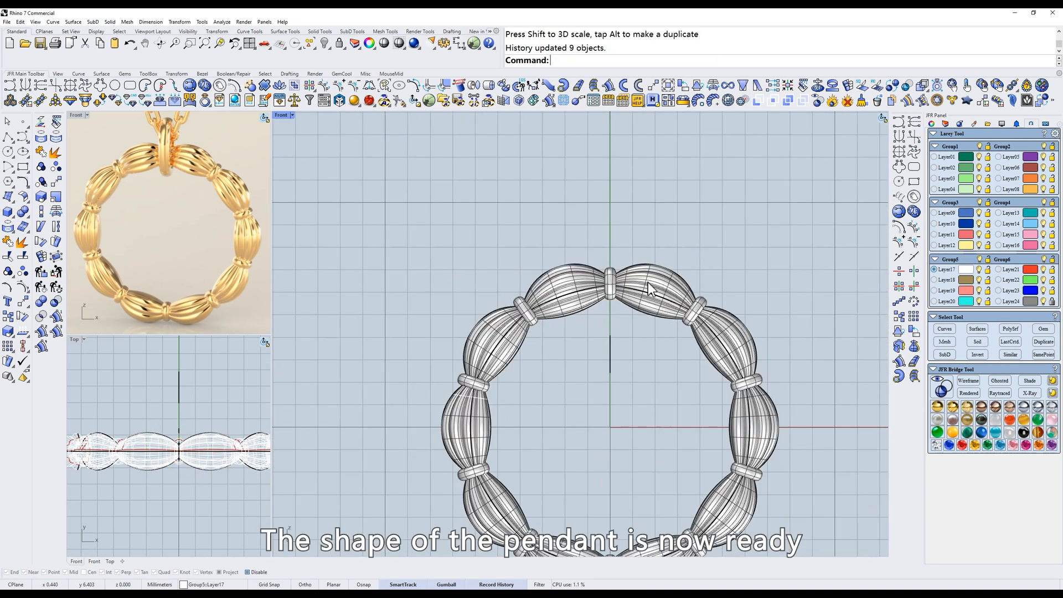
click(1029, 394)
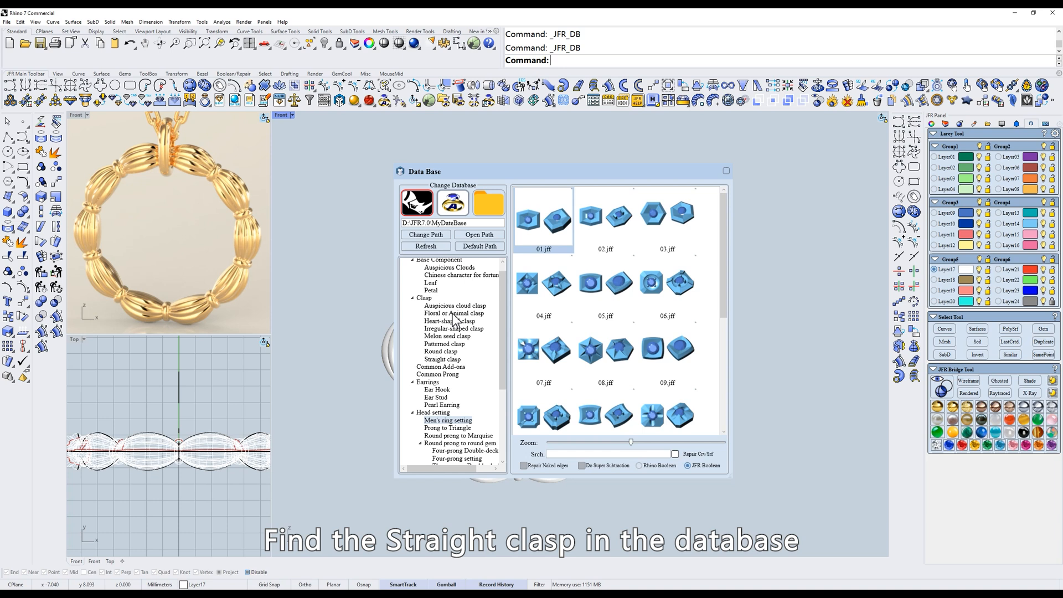
Insert a Straight clasp from the JFR Data Base Clasp category at the loop's top.
click(442, 359)
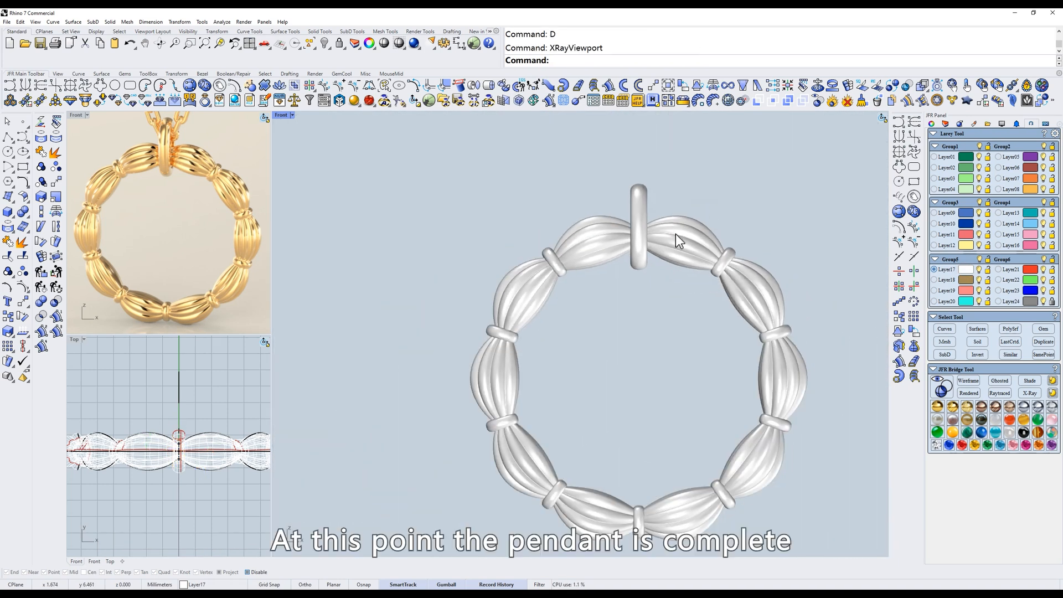
Select the clasp and lift it a fraction of a millimetre with the gumball.
click(635, 224)
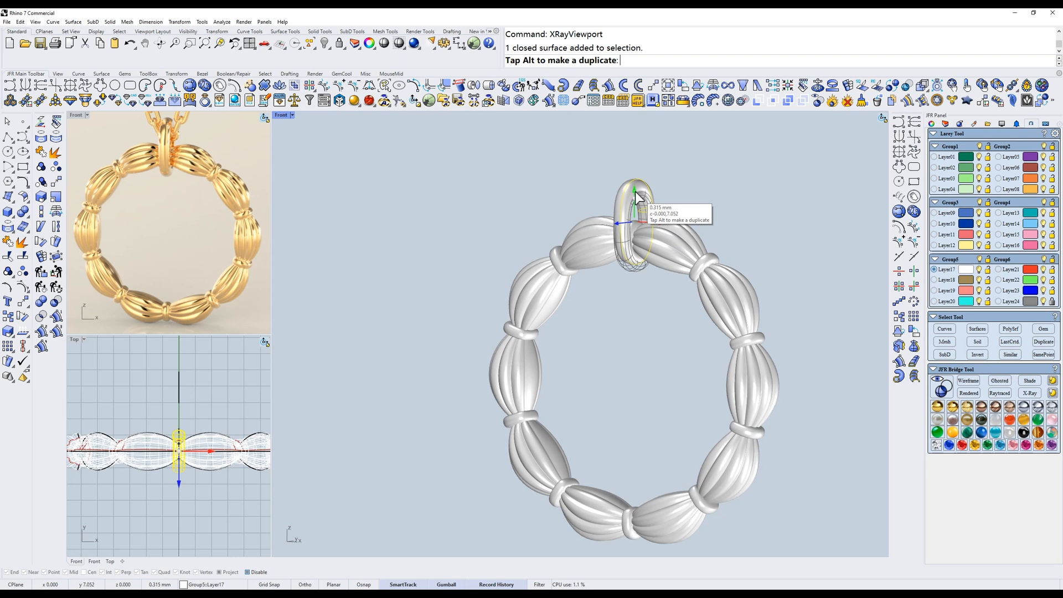